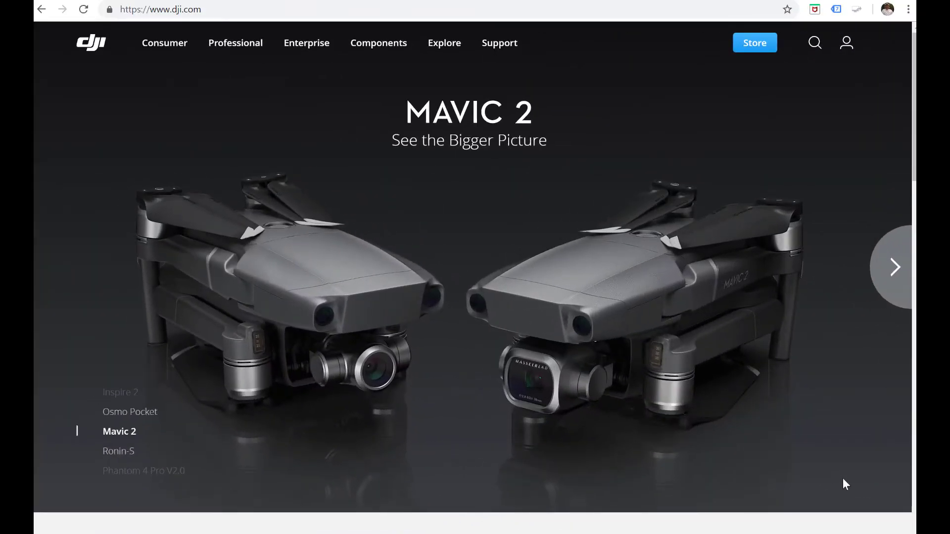
Navigate via Enterprise to the Matrice 200 Series product page and scroll down slightly
left_click(894, 267)
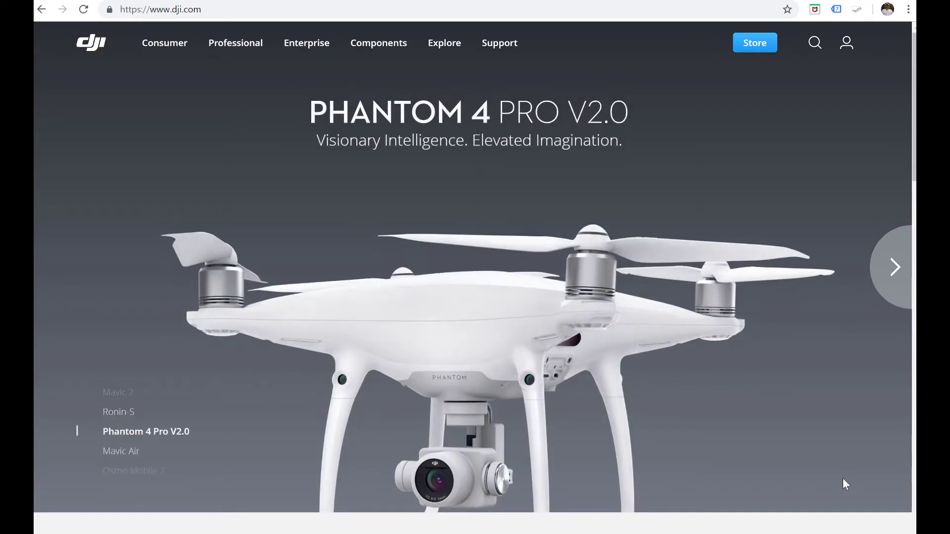
mouse_move(750, 501)
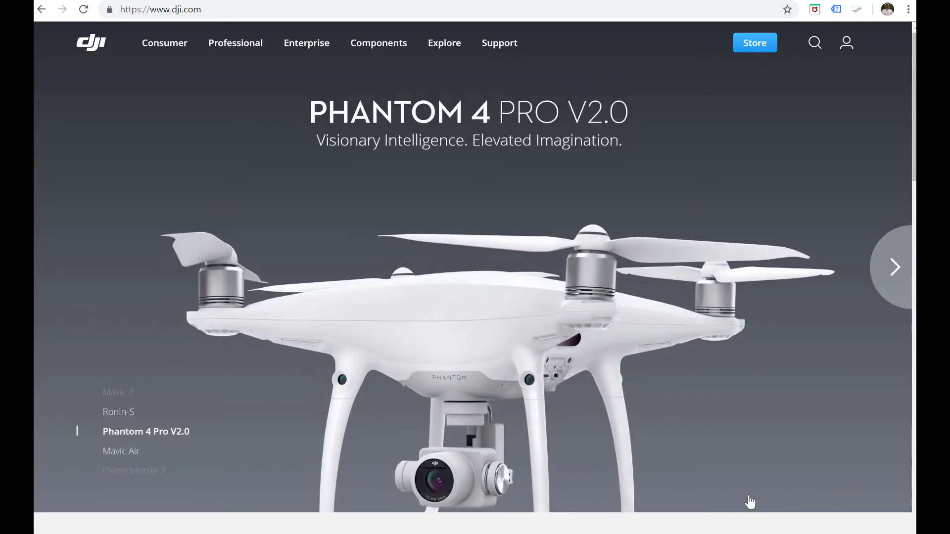
mouse_move(295, 56)
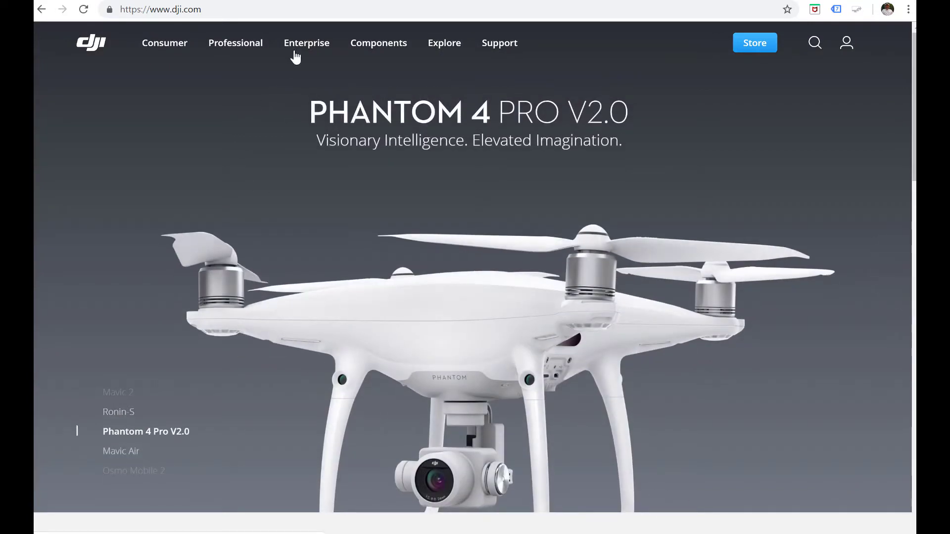
left_click(307, 43)
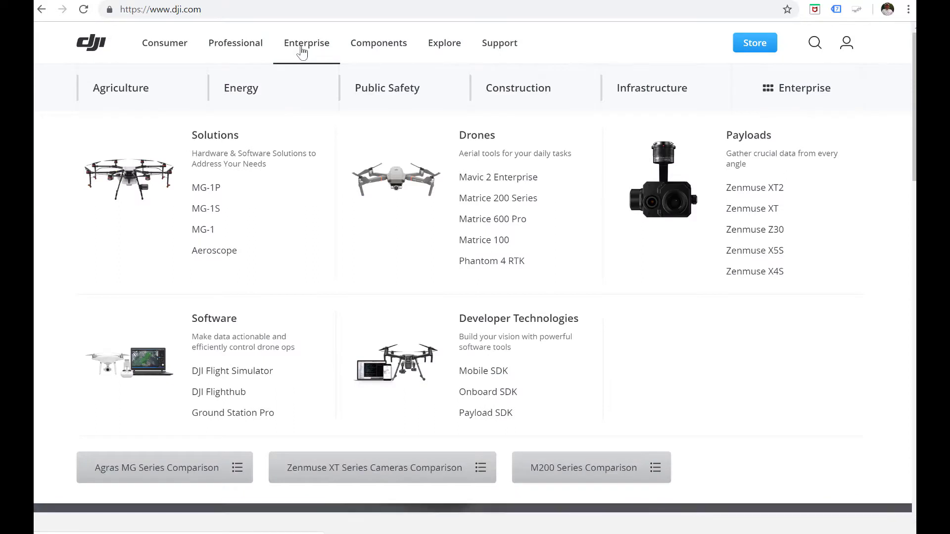
mouse_move(369, 177)
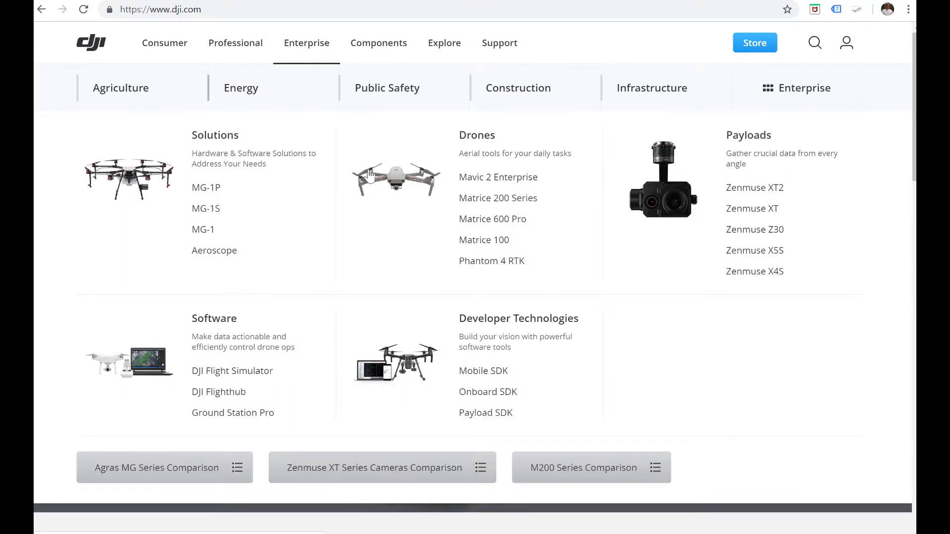
mouse_move(438, 345)
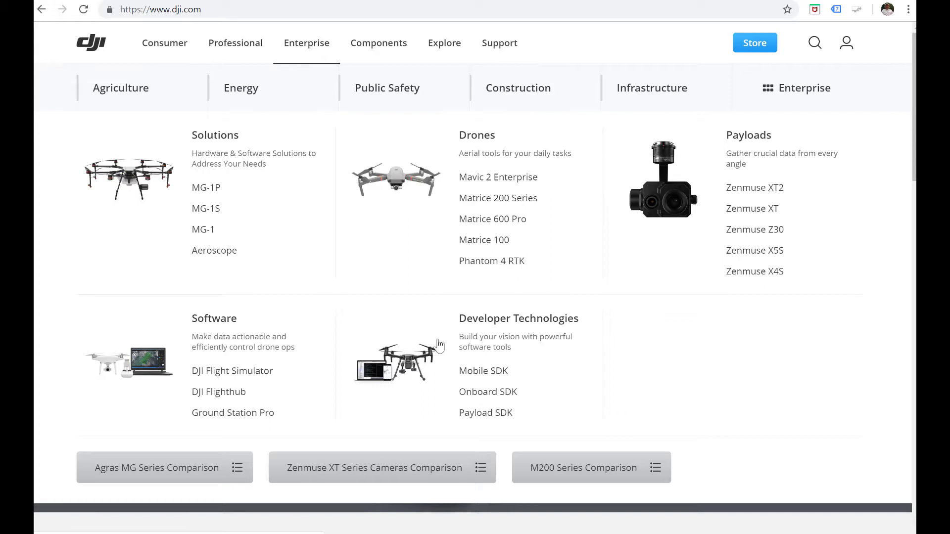
mouse_move(437, 404)
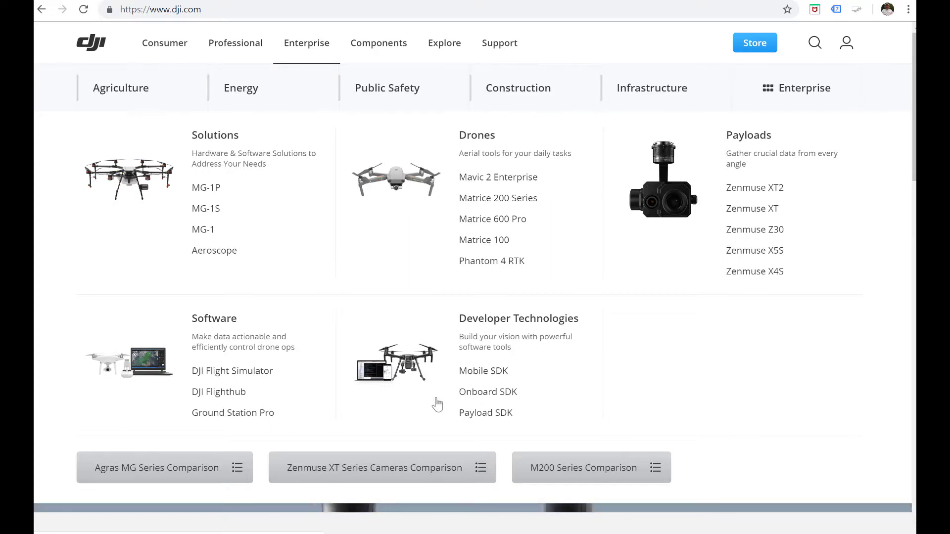
mouse_move(447, 261)
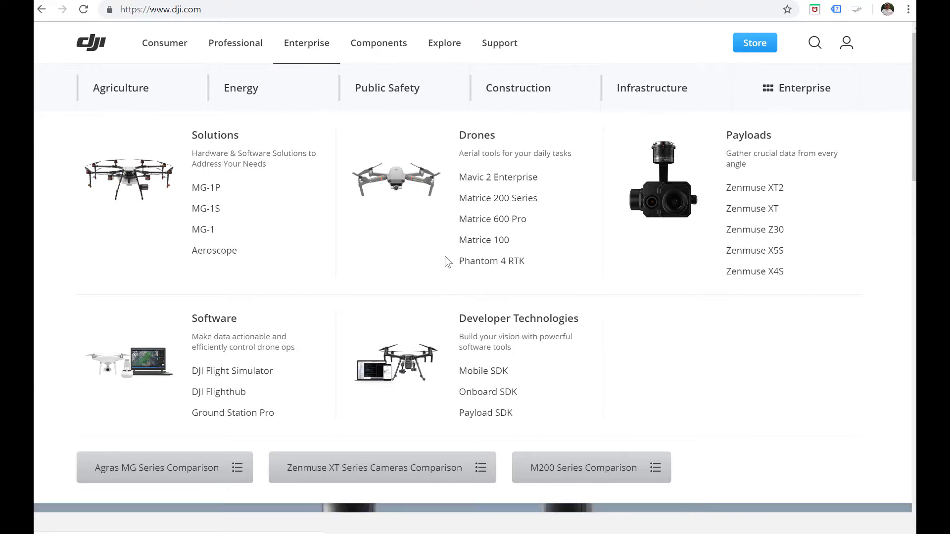
left_click(498, 198)
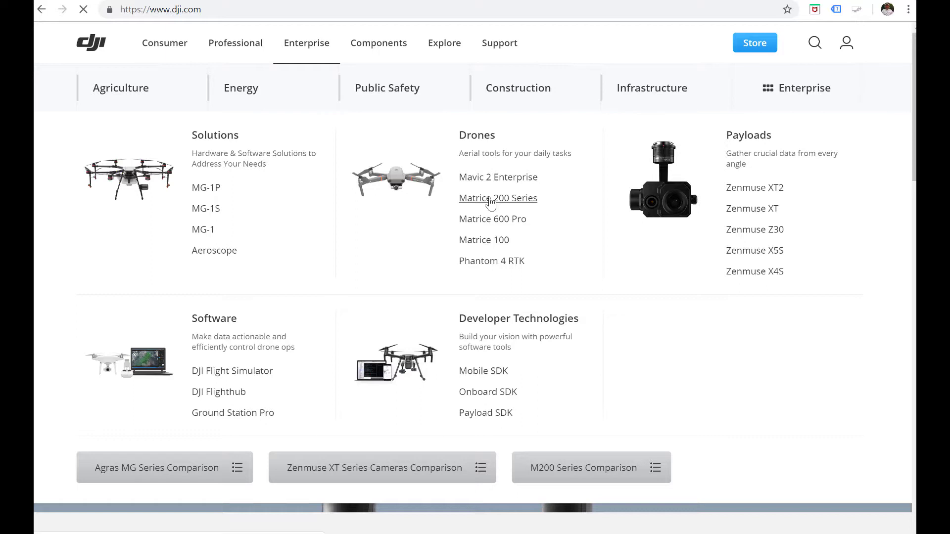
left_click(498, 198)
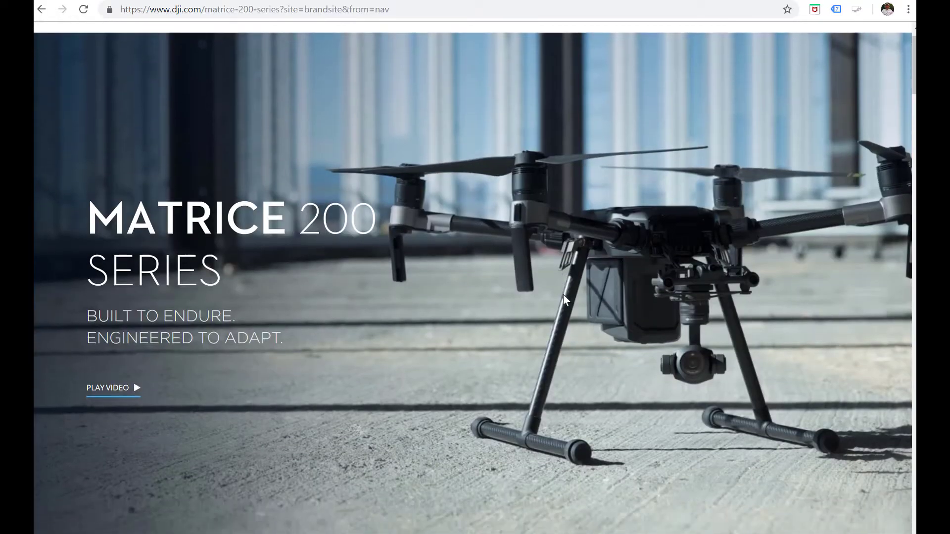
scroll("down", 3)
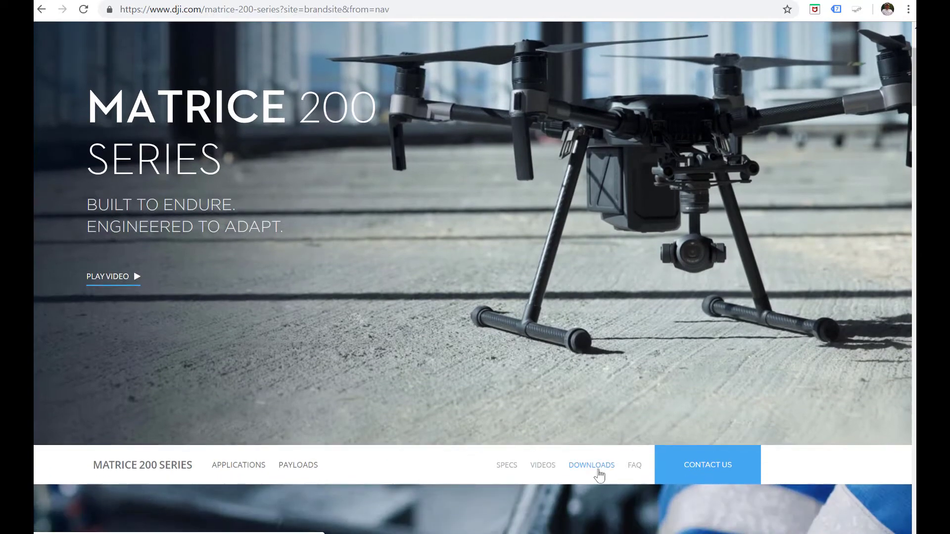
Jump to Downloads and highlight the DJI Assistant 2 For Matrice v2.0.4 entry dated 2018-07-06
left_click(590, 465)
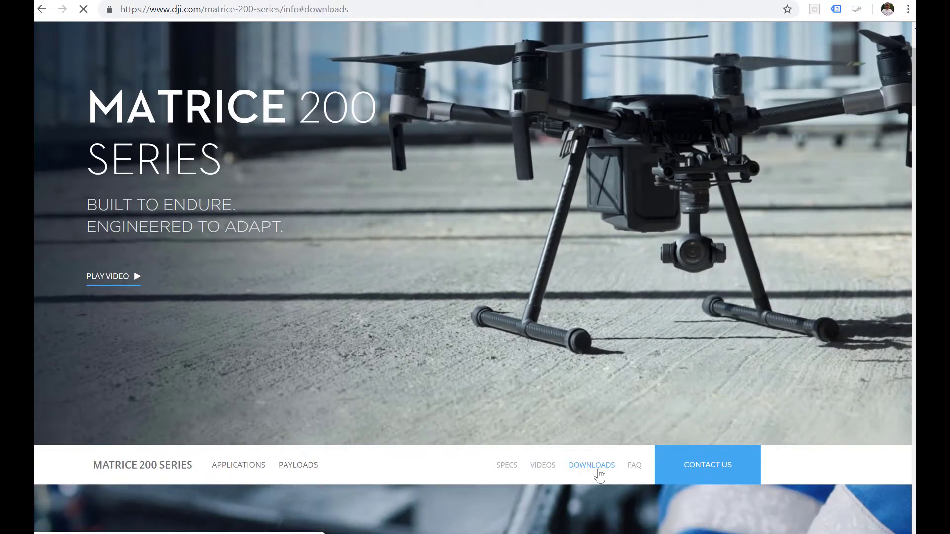
left_click(592, 465)
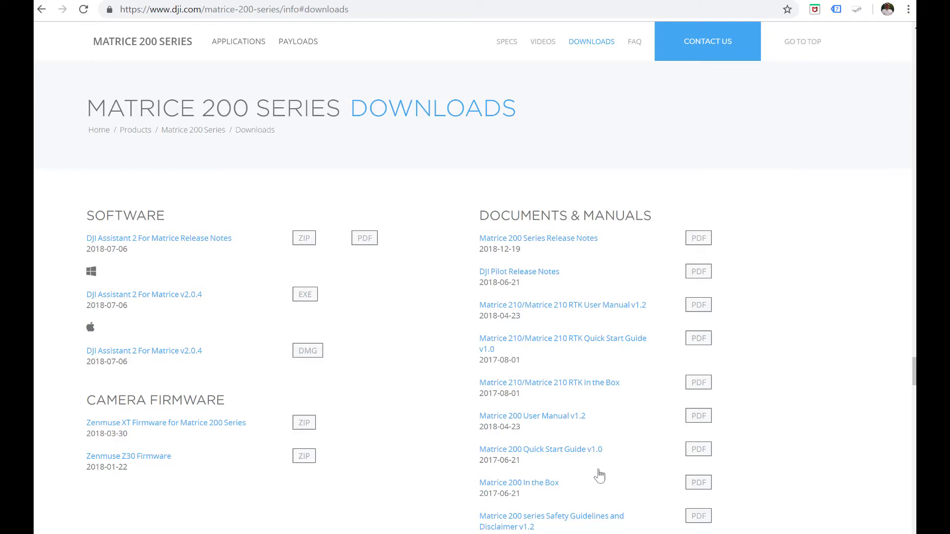
mouse_move(254, 182)
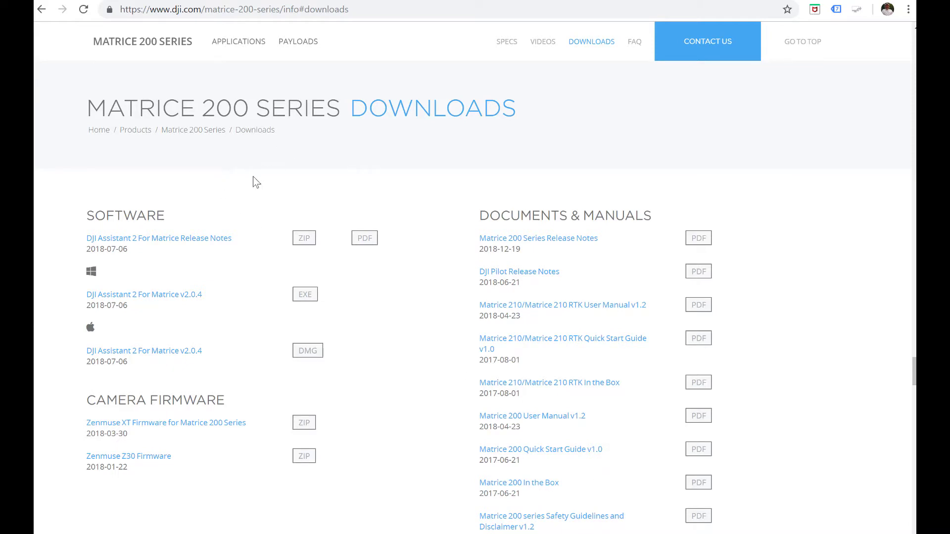
mouse_move(136, 241)
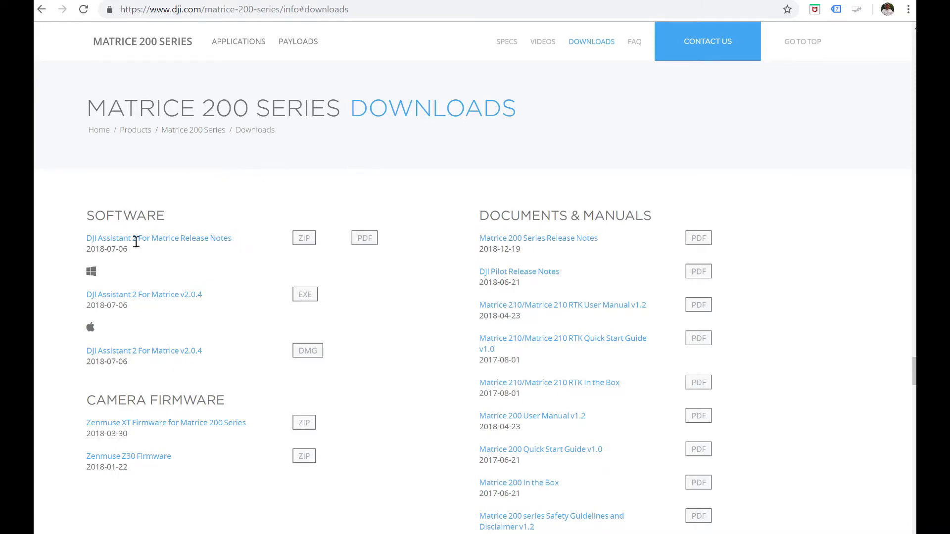
mouse_move(212, 317)
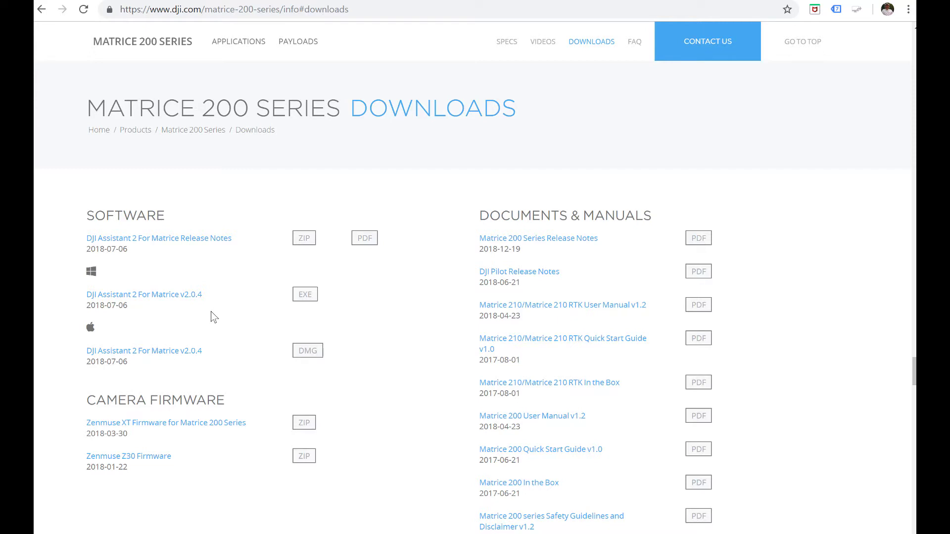
mouse_move(174, 296)
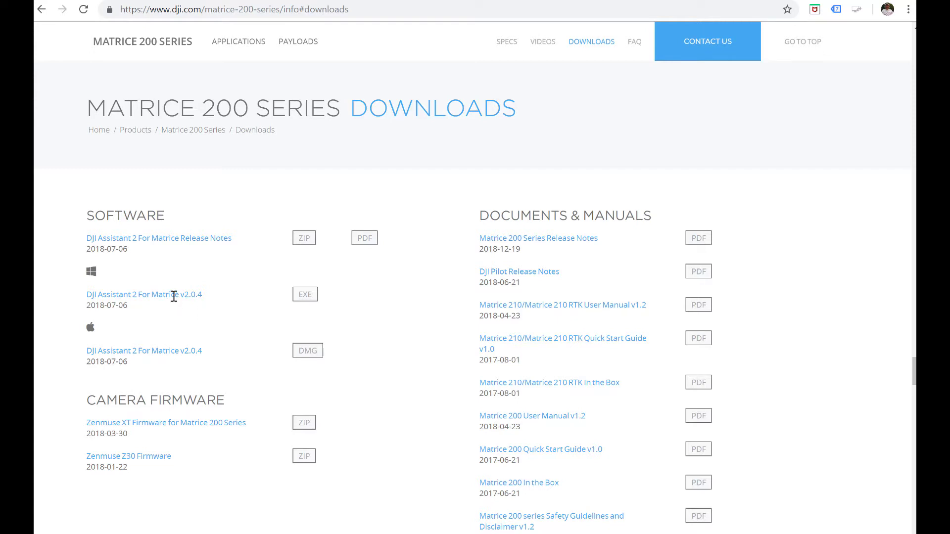
mouse_move(176, 306)
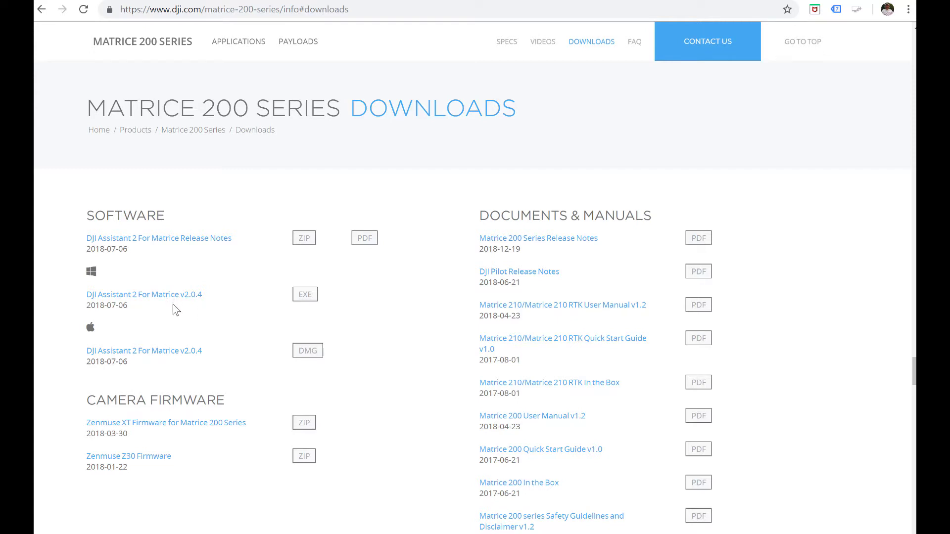
mouse_move(174, 350)
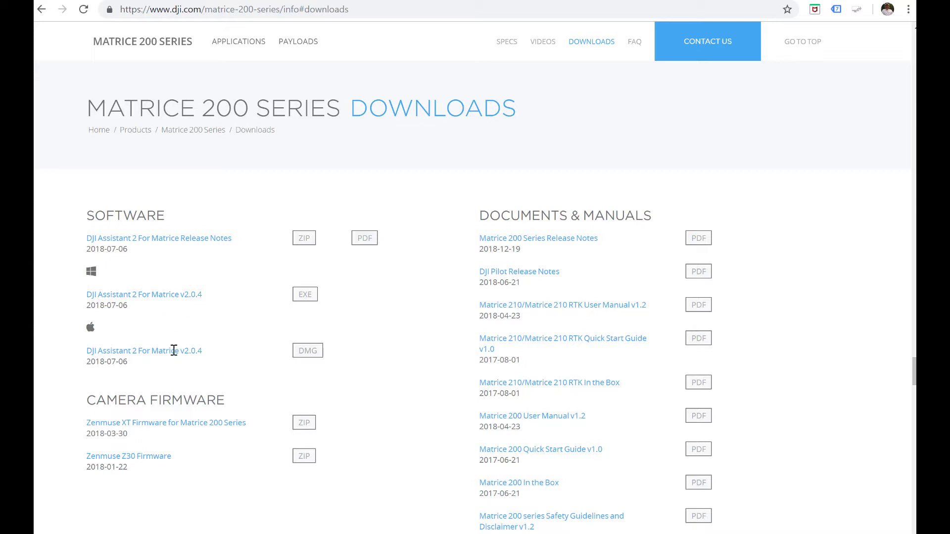
mouse_move(297, 361)
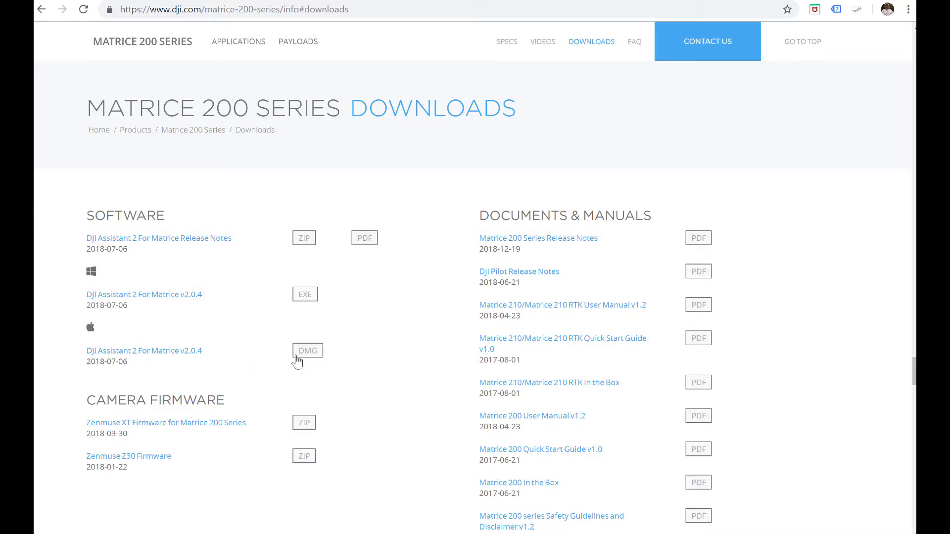
mouse_move(313, 307)
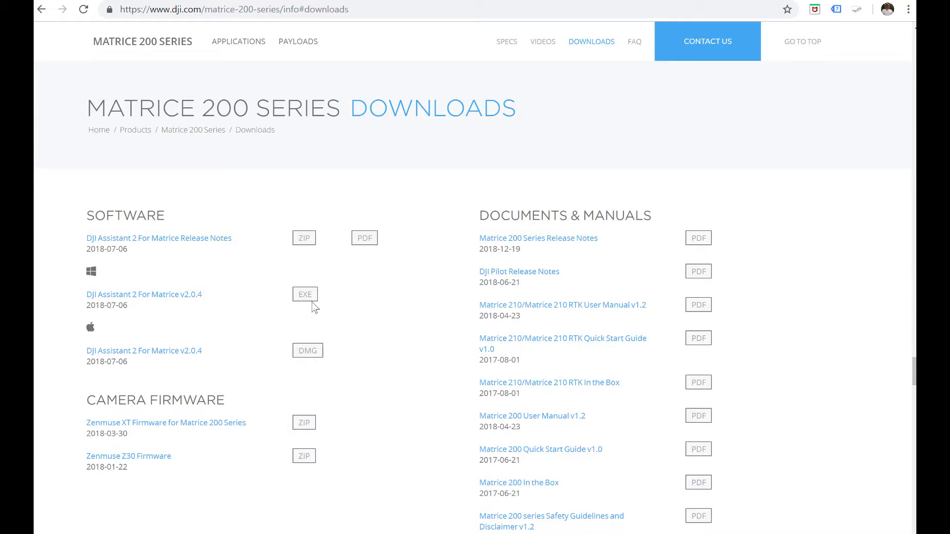
mouse_move(212, 310)
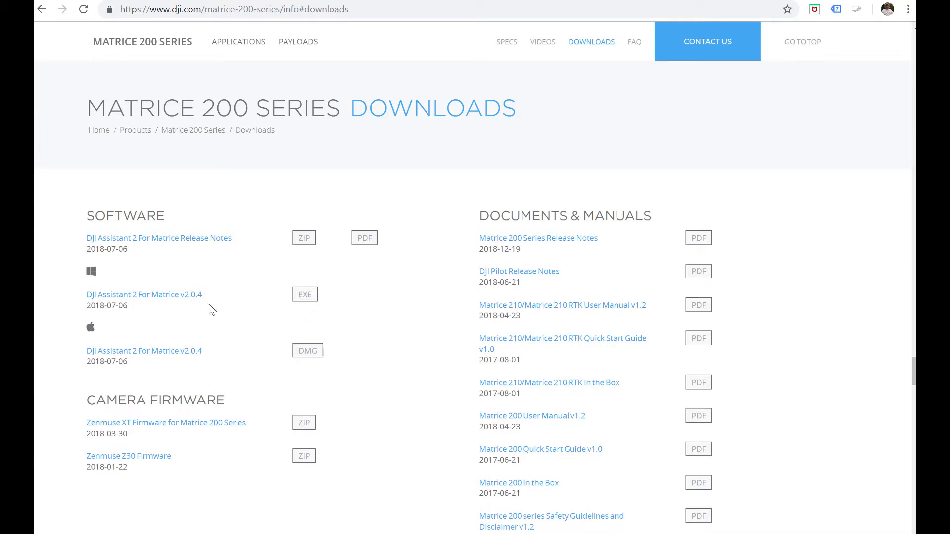
mouse_move(167, 310)
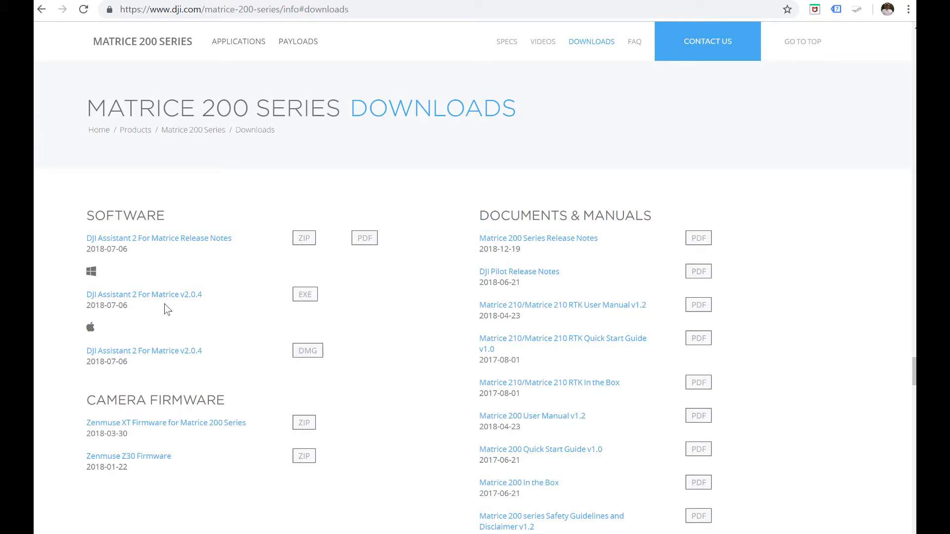
mouse_move(134, 308)
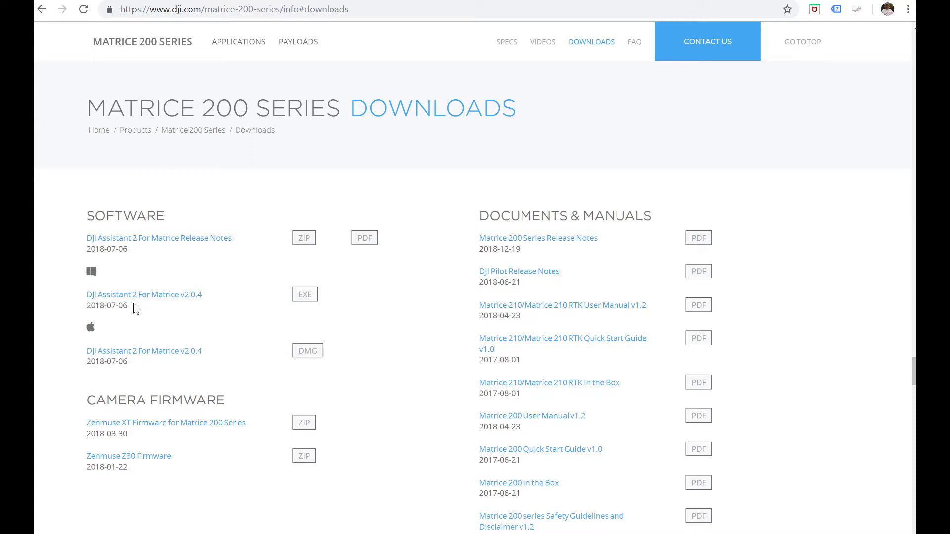
double_click(106, 305)
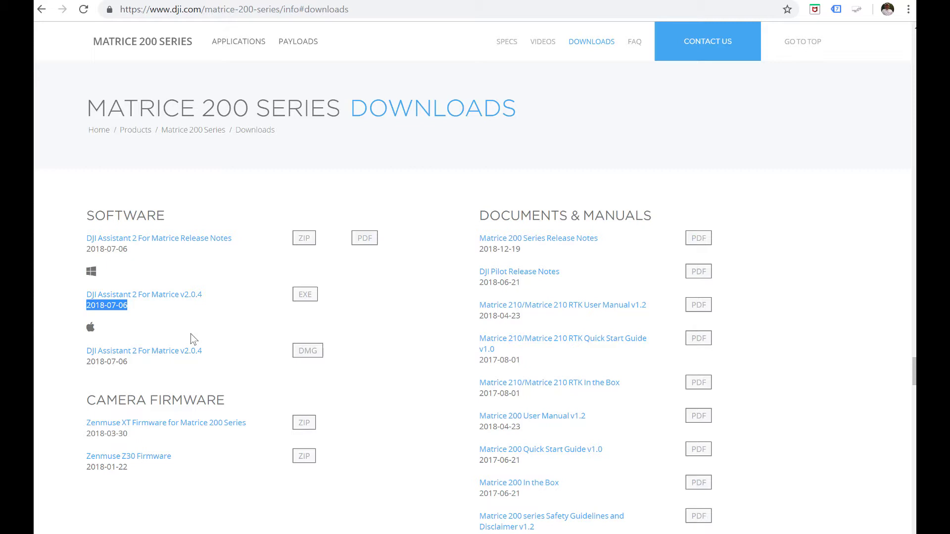
double_click(188, 294)
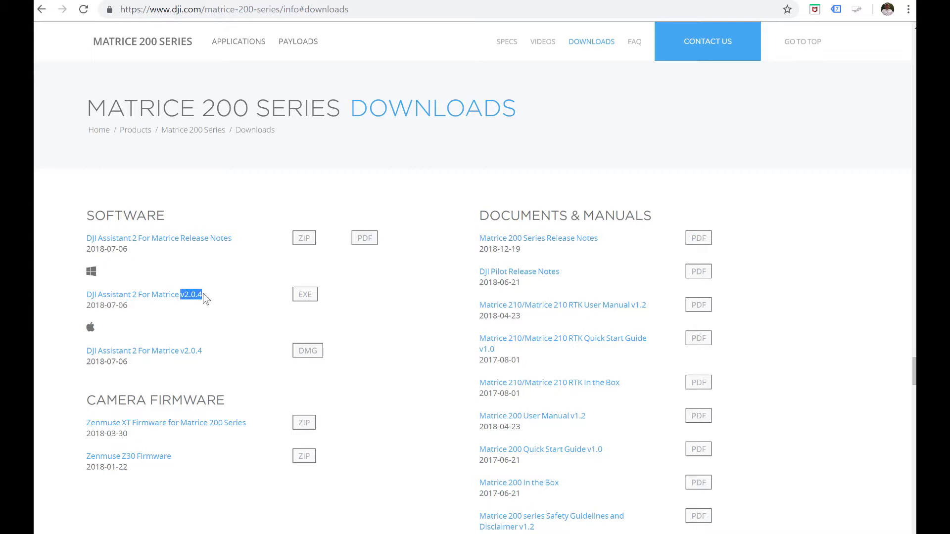
mouse_move(206, 328)
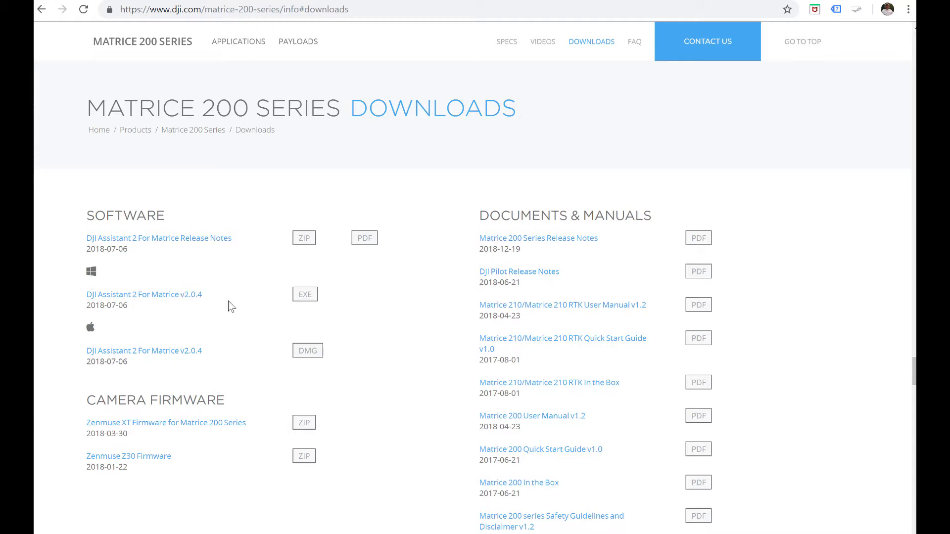
mouse_move(305, 277)
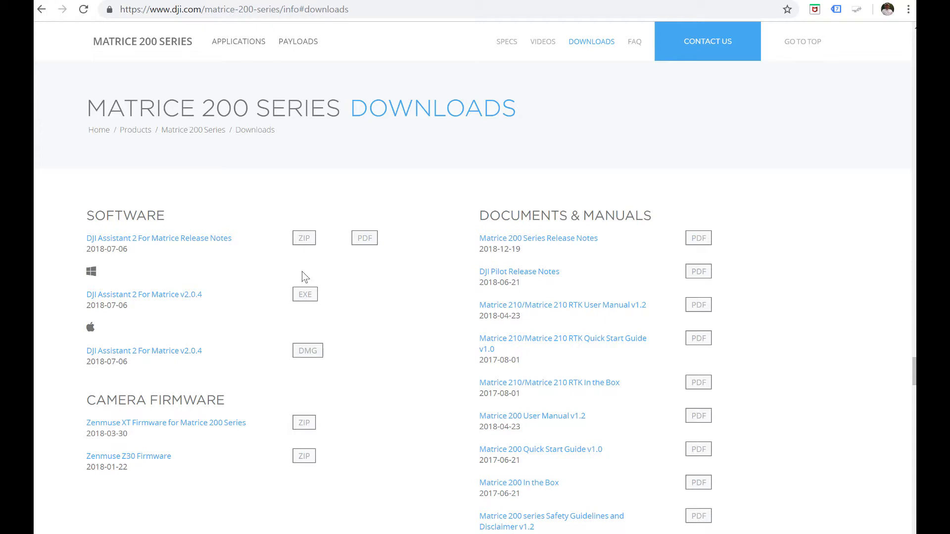
mouse_move(304, 294)
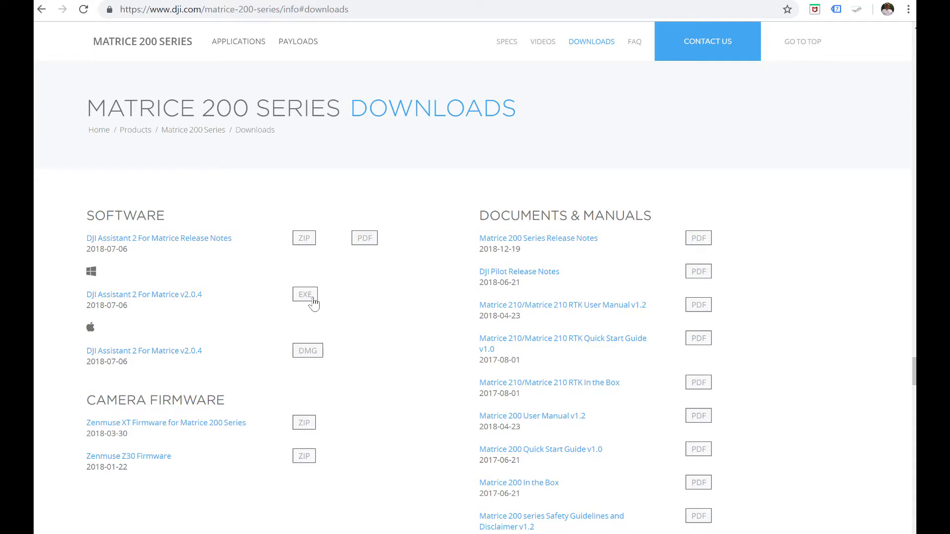
Start the EXE download of the DJI Assistant 2 For Matrice v2.0.4 Windows installer
left_click(305, 294)
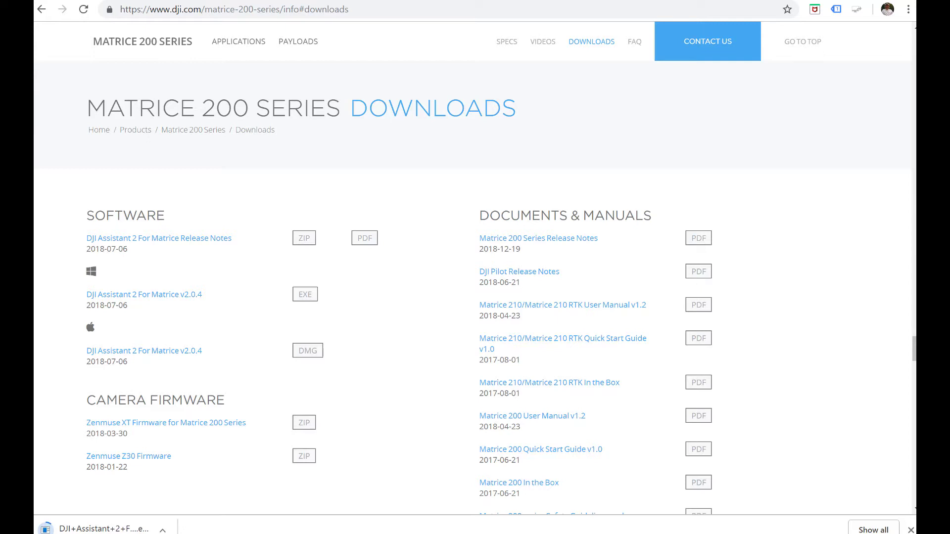
mouse_move(471, 515)
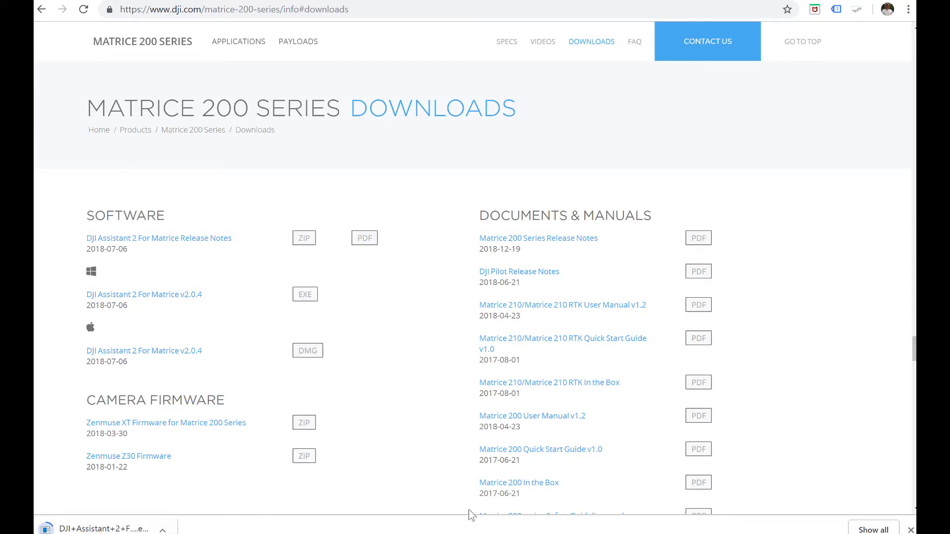